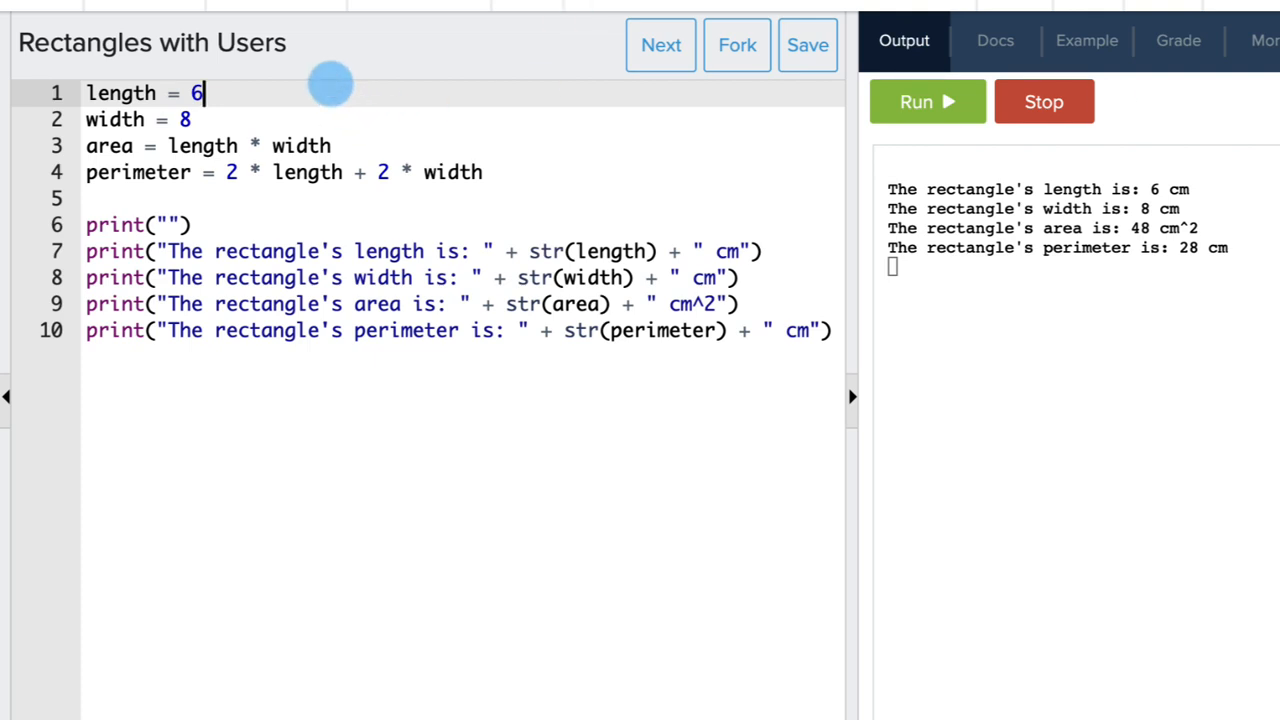
Step: Replace 6 and 8 with input("Enter the length of the rectangle: ") and input("Enter the width of the rectangle: ")
type("input(\"\")")
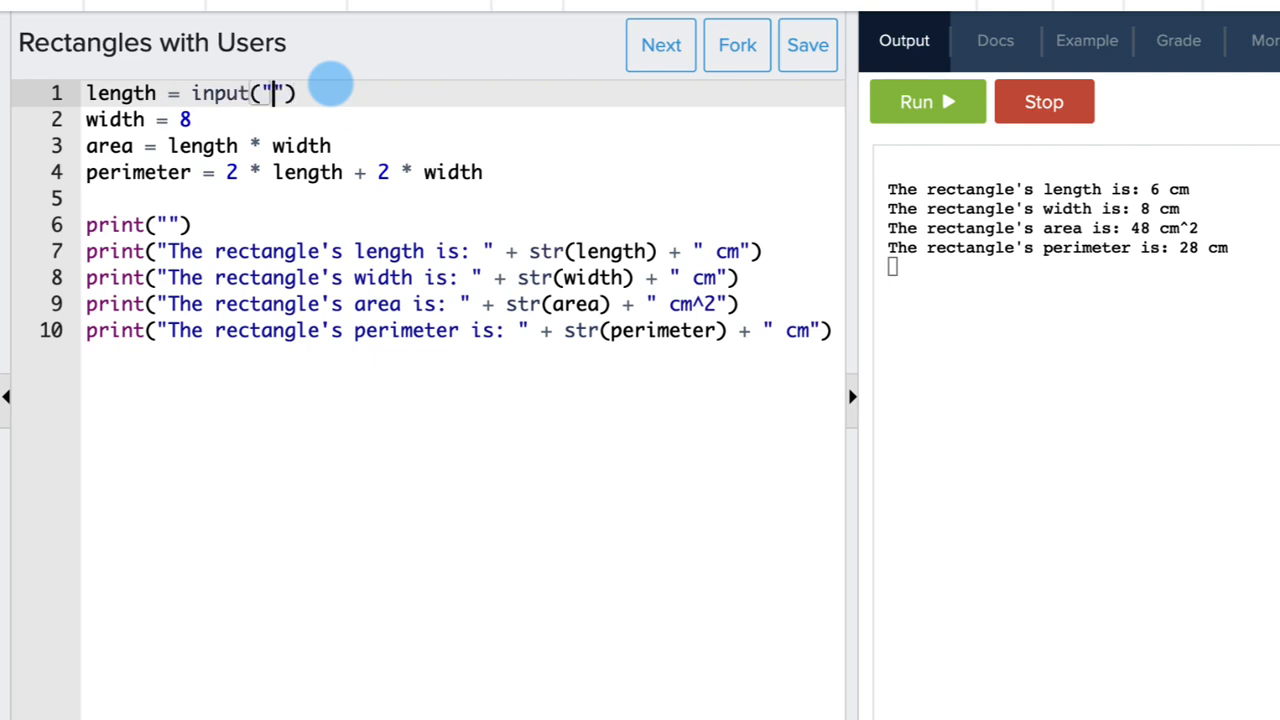
type("Enter")
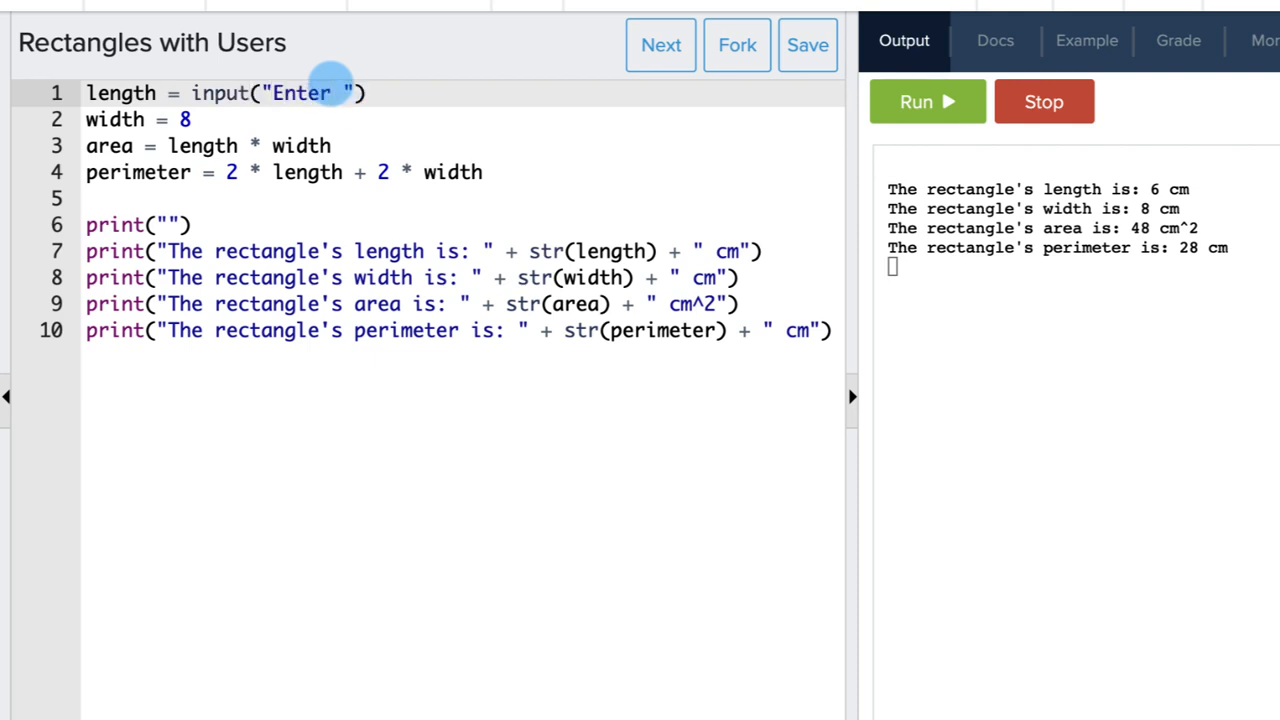
type("the length of the rect")
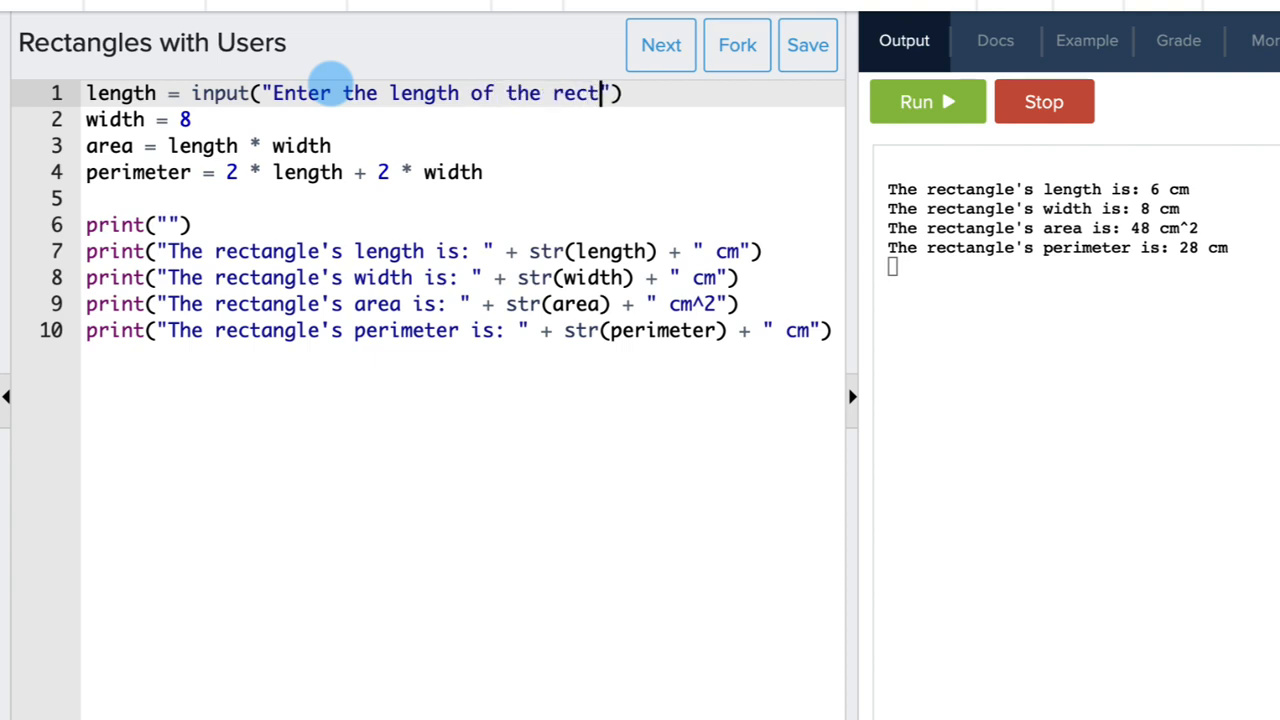
type("angle")
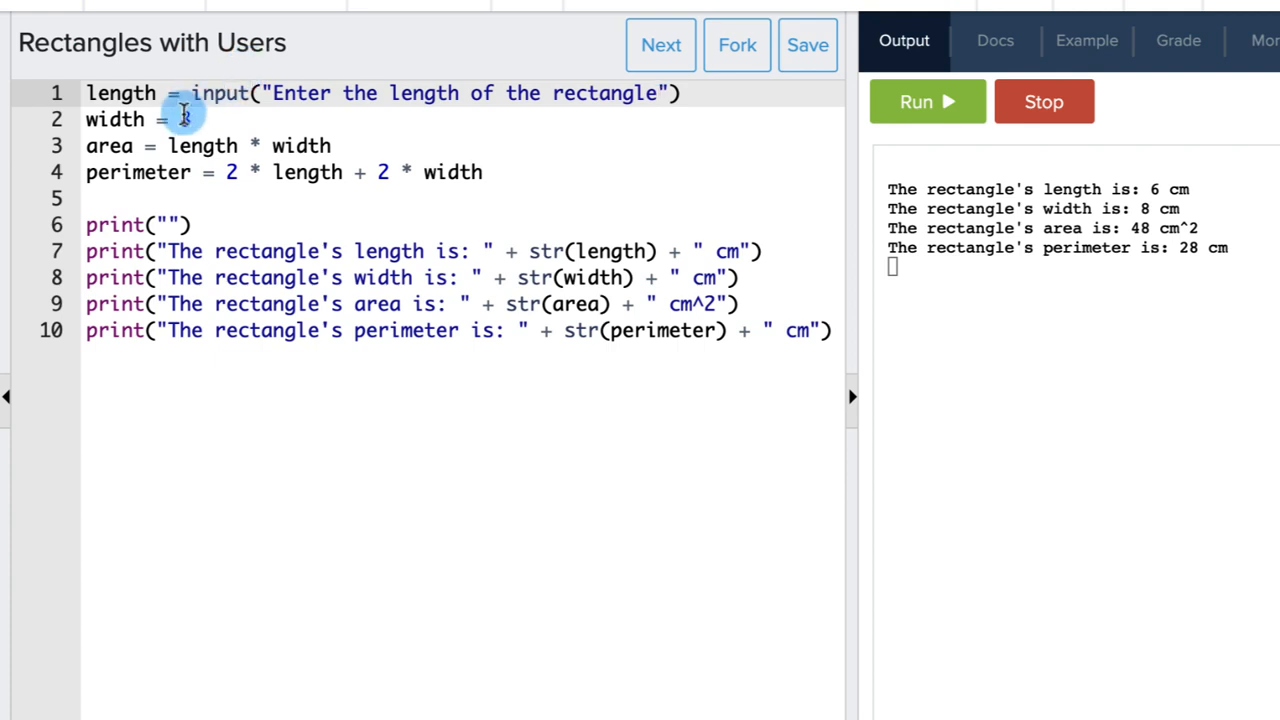
type("input(\"E")
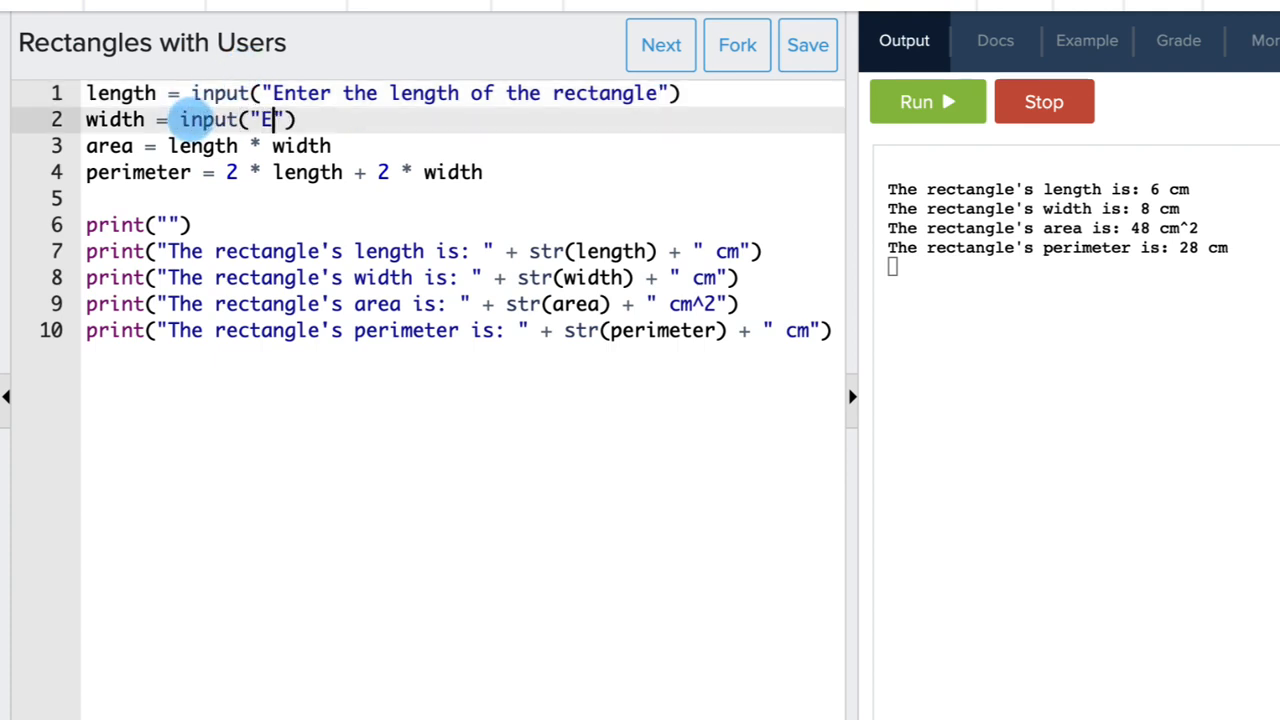
type("nter the")
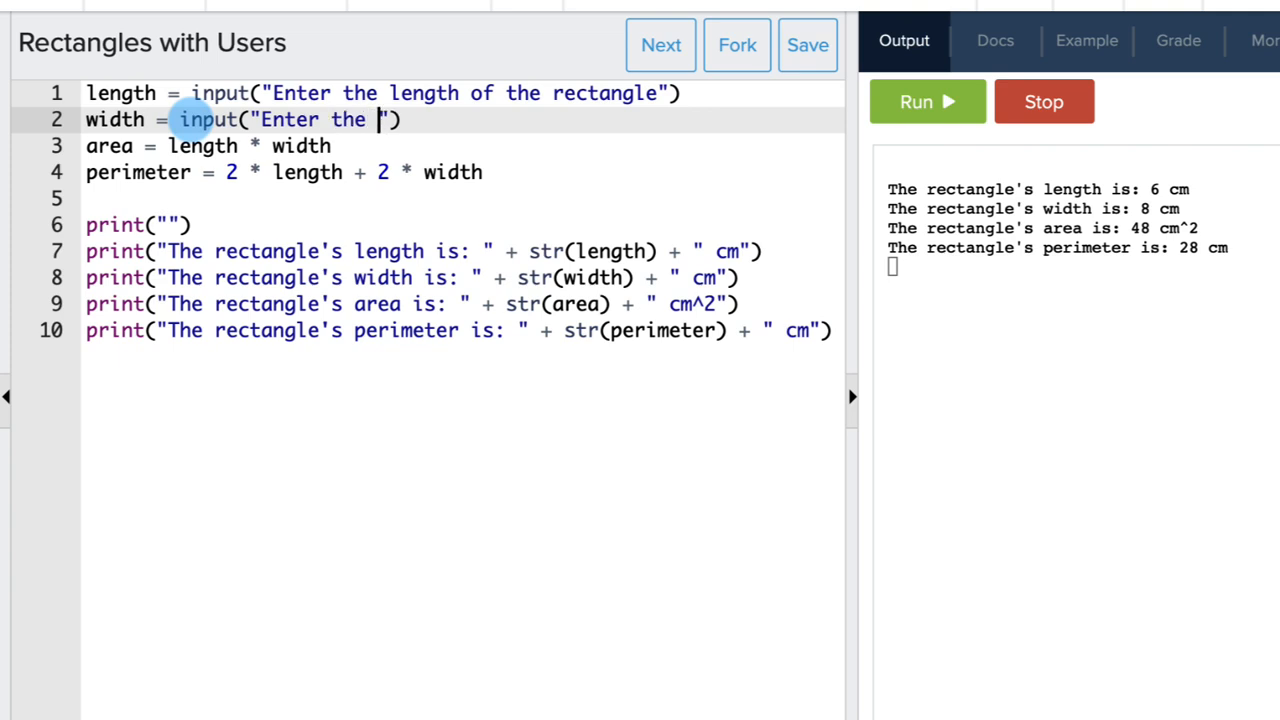
type("width of the rectangle:")
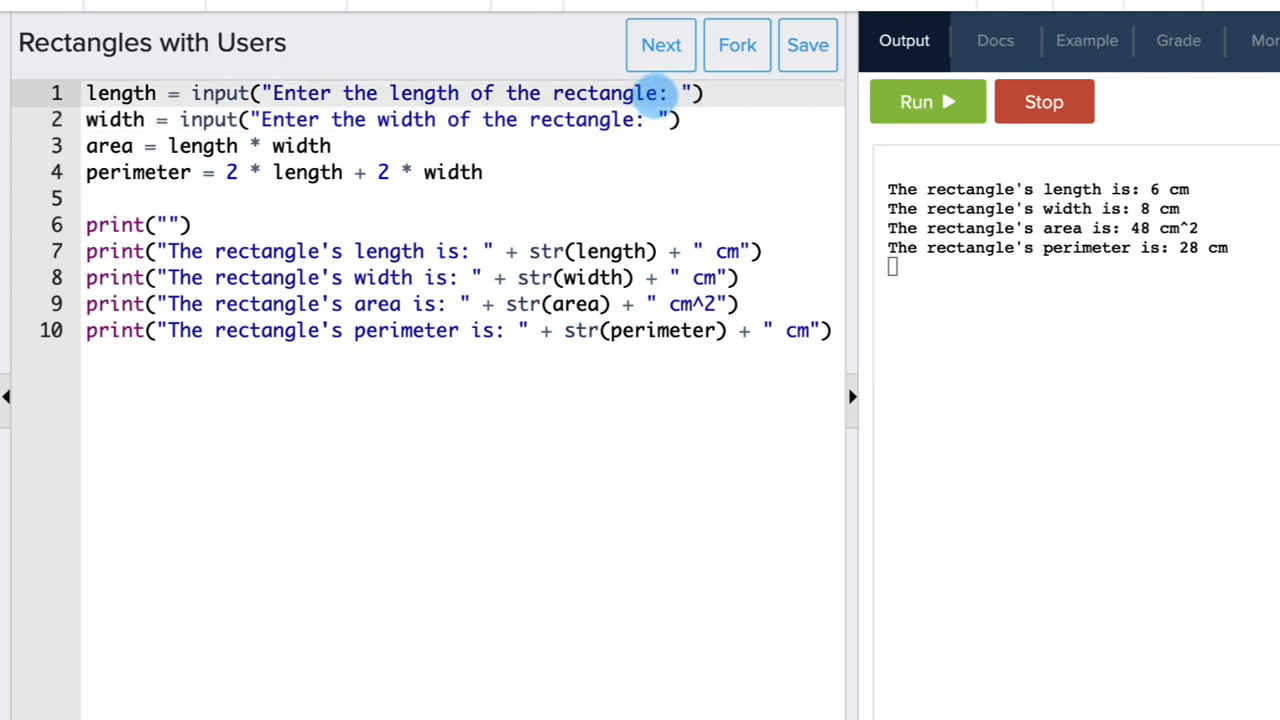
mouse_move(952, 113)
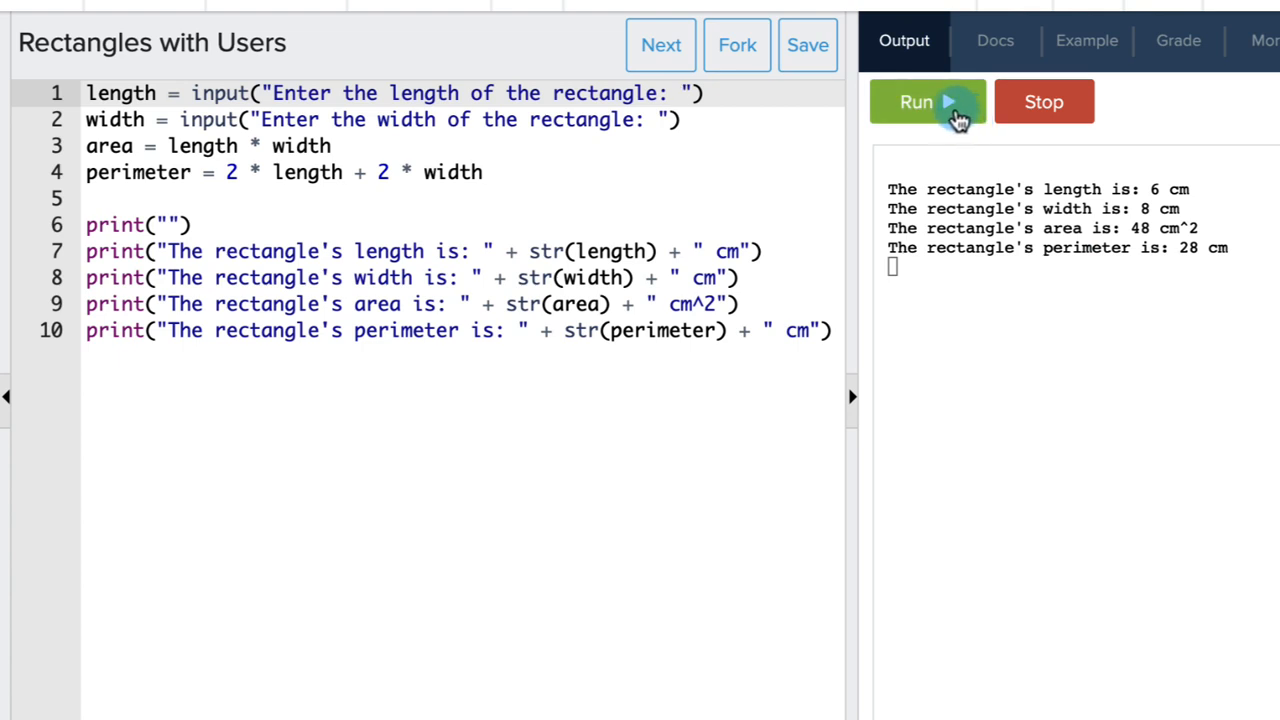
Step: Run the program entering length 6 and width 8, producing a TypeError at line 3
left_click(927, 101)
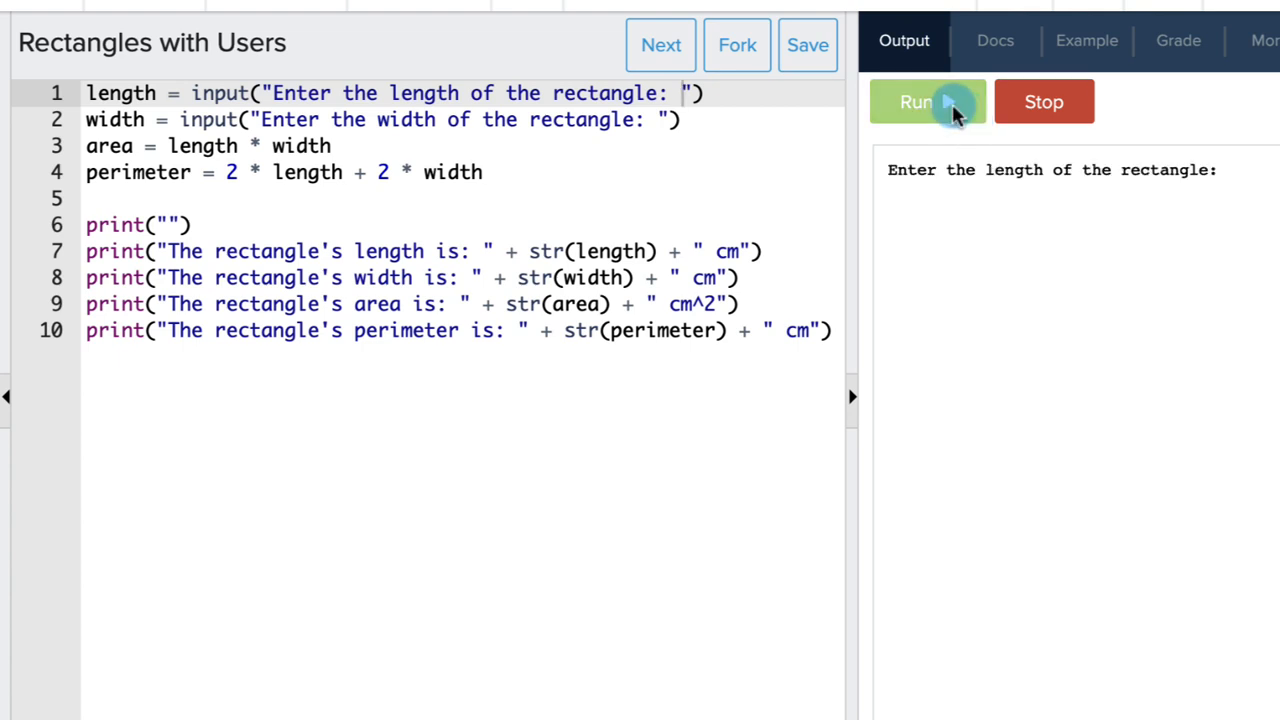
mouse_move(1226, 168)
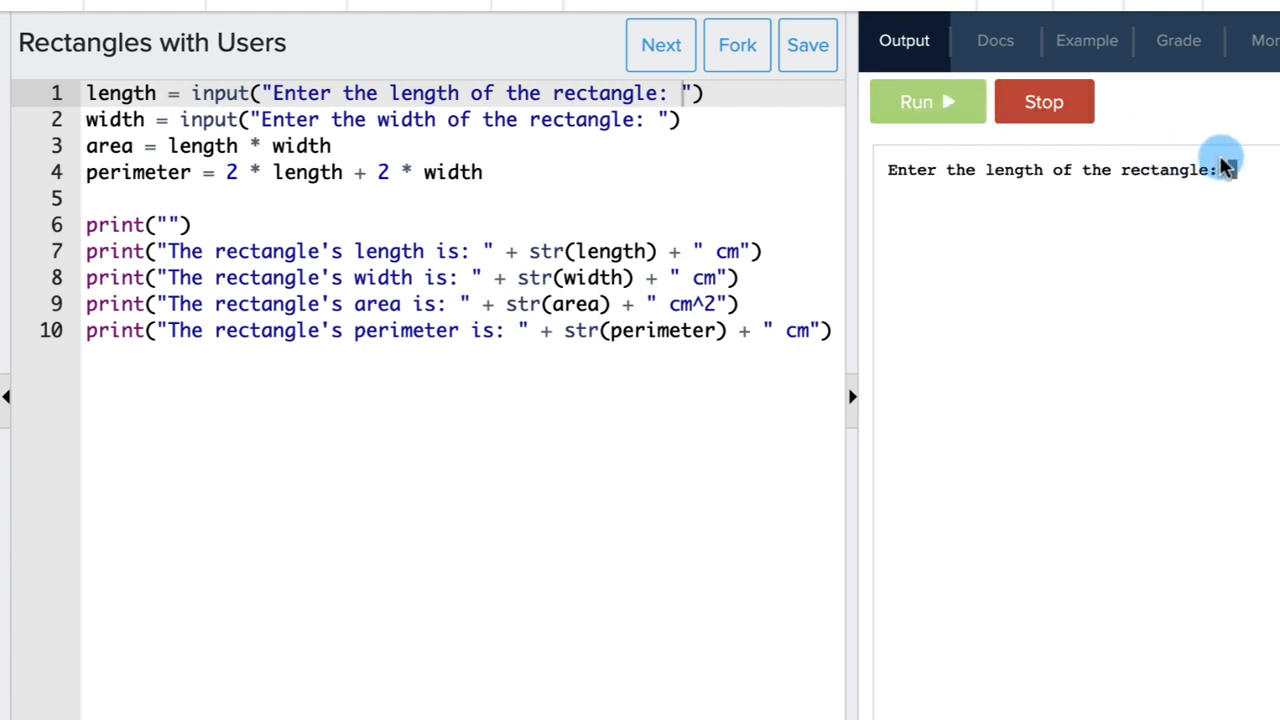
type("6")
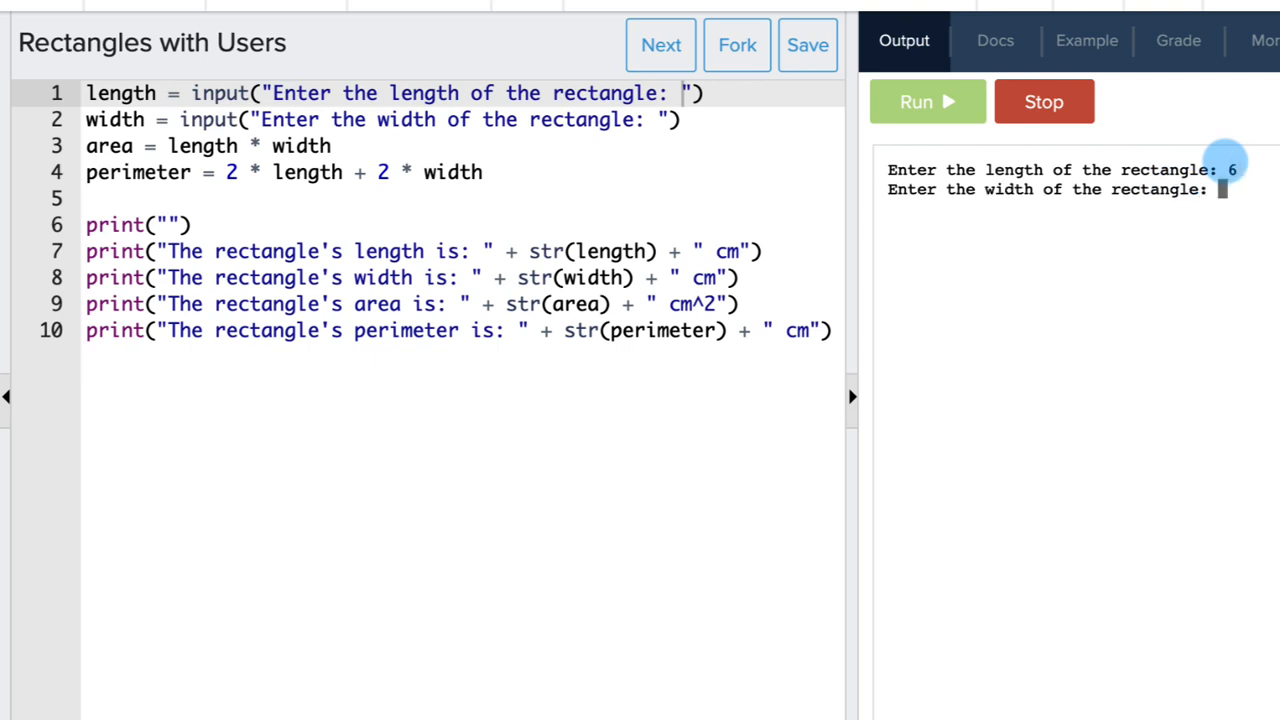
type("8")
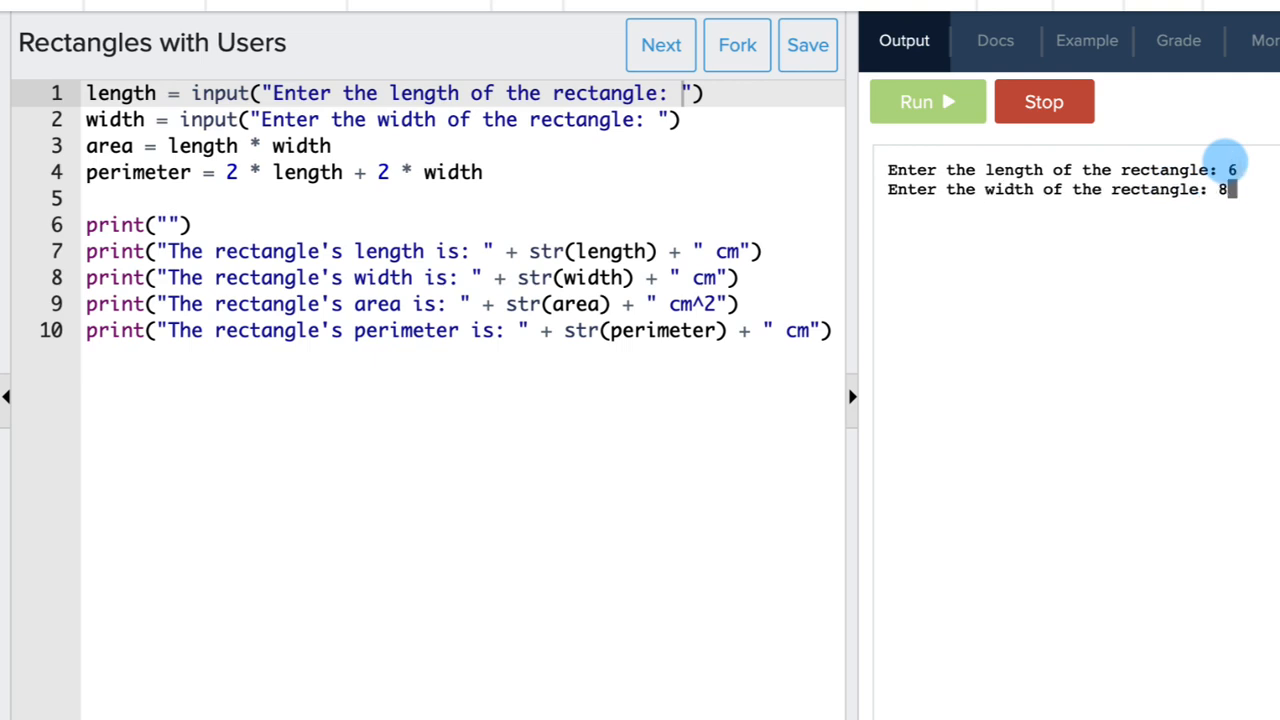
key("Enter")
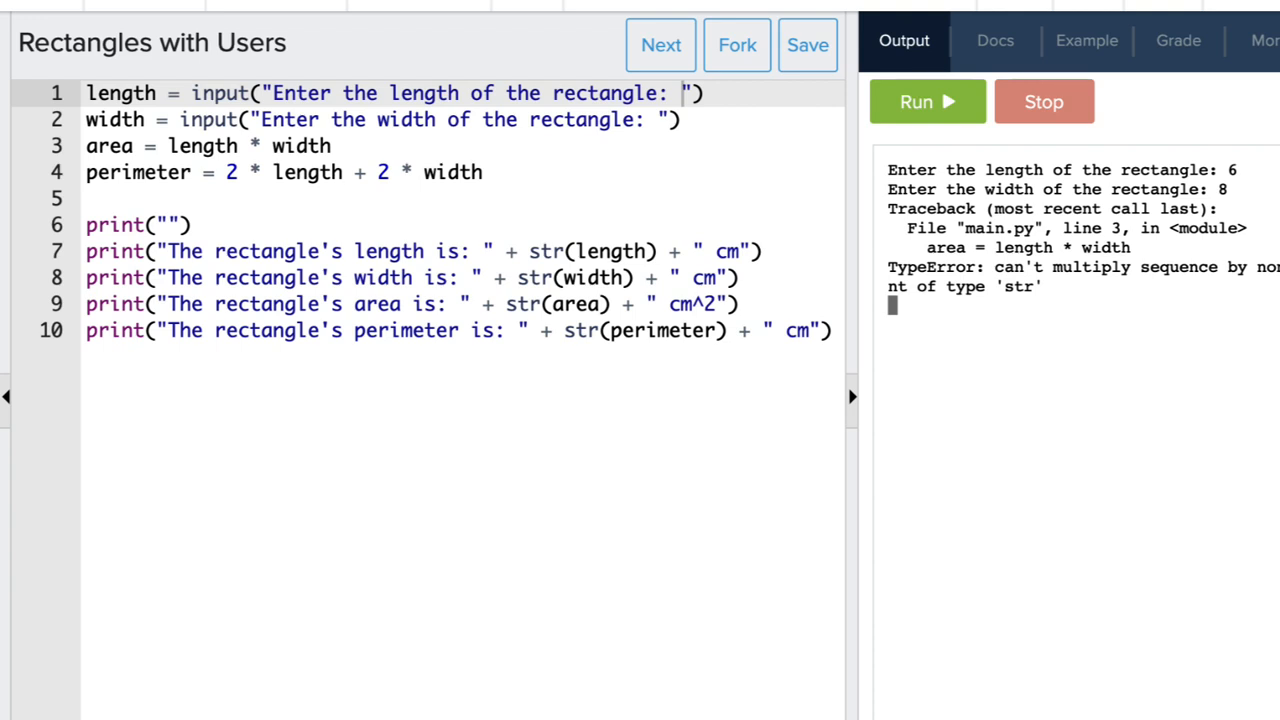
Step: Wrap both input() calls in int(...)
type("int(")
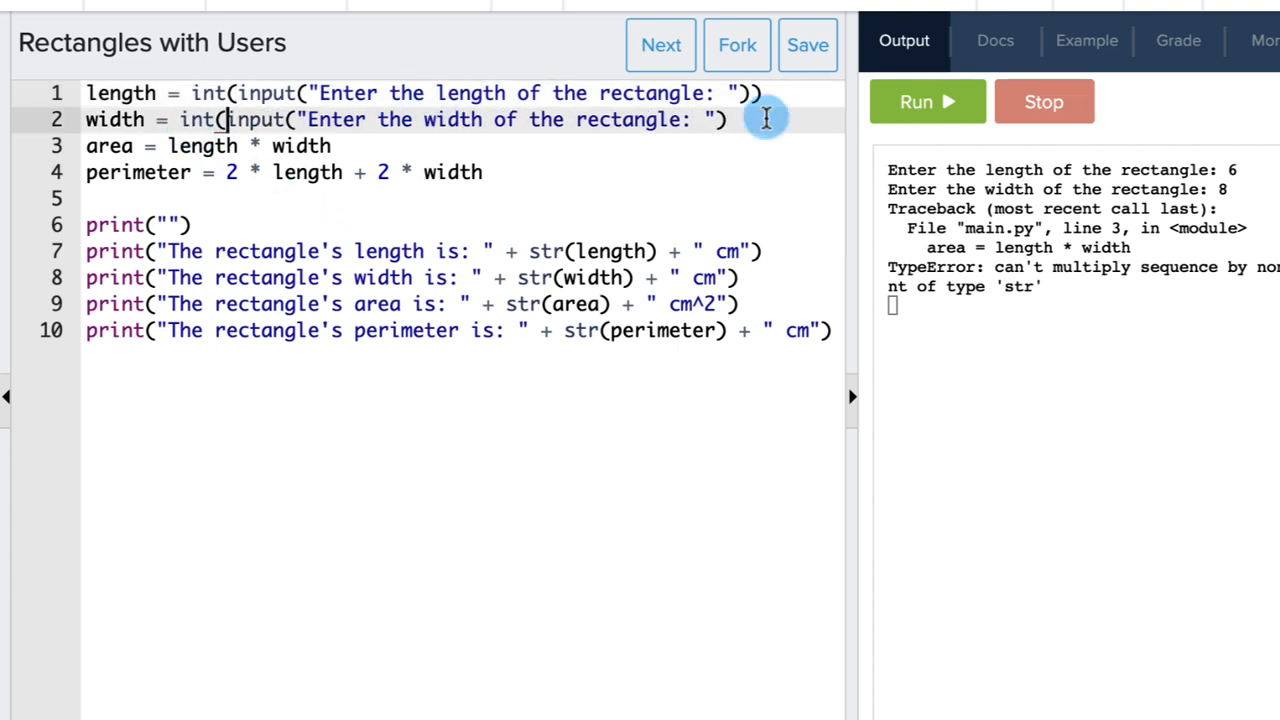
type(")")
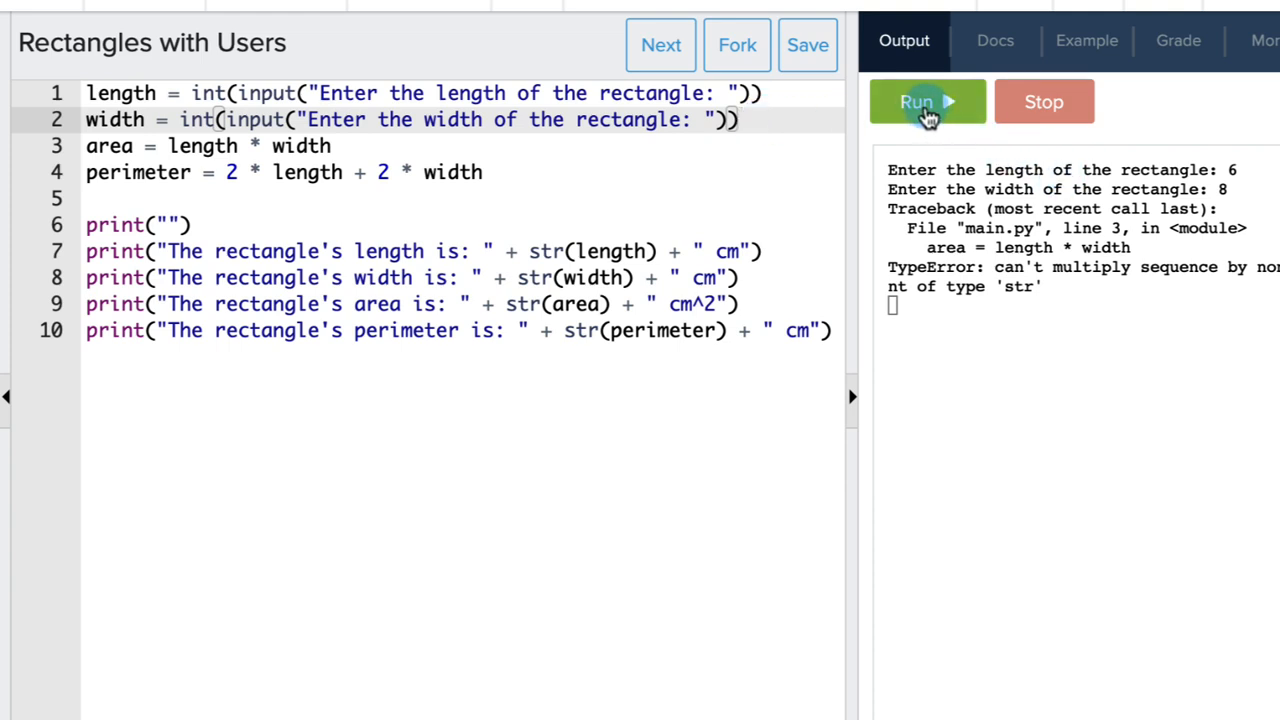
Step: Rerun the program and enter 6 for the length
left_click(917, 101)
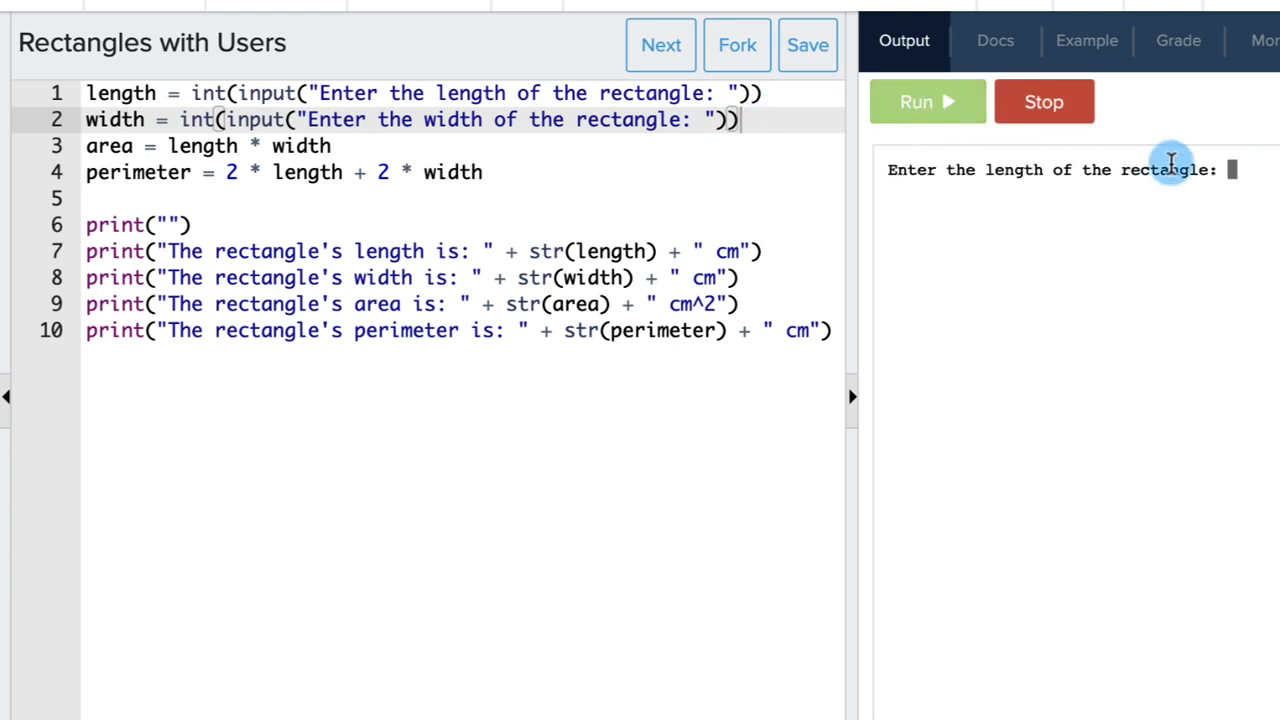
type("6")
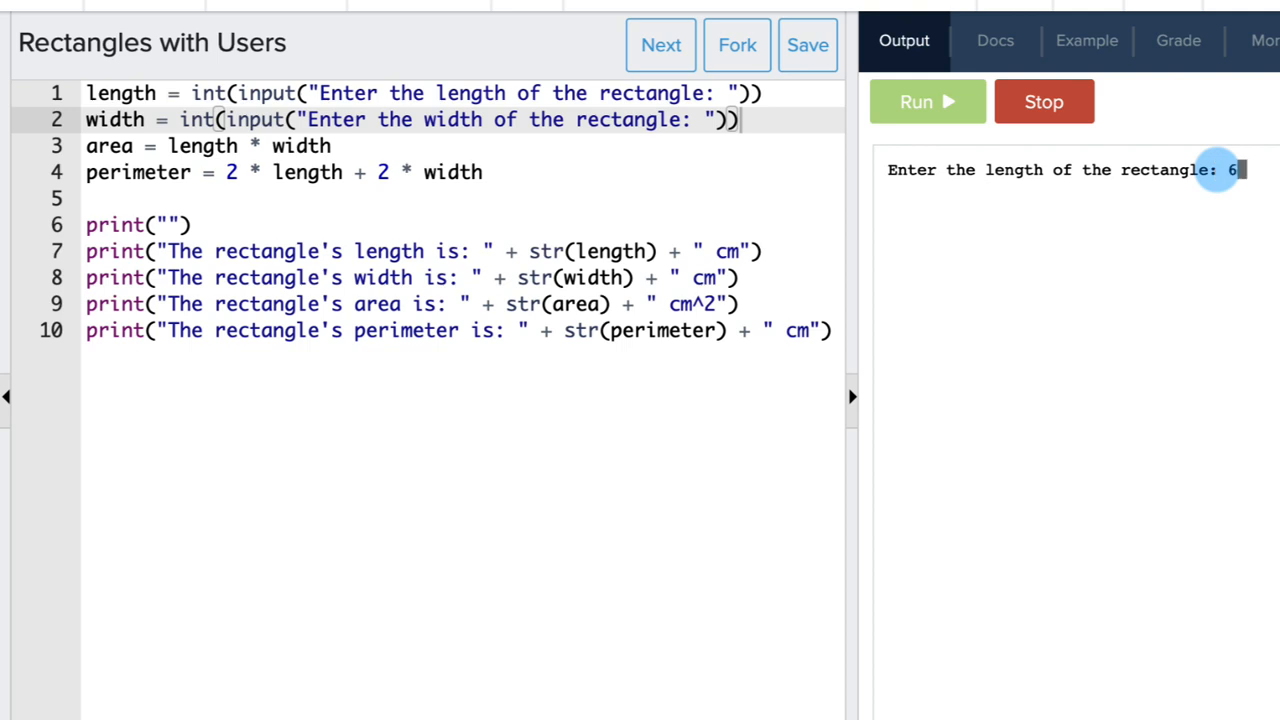